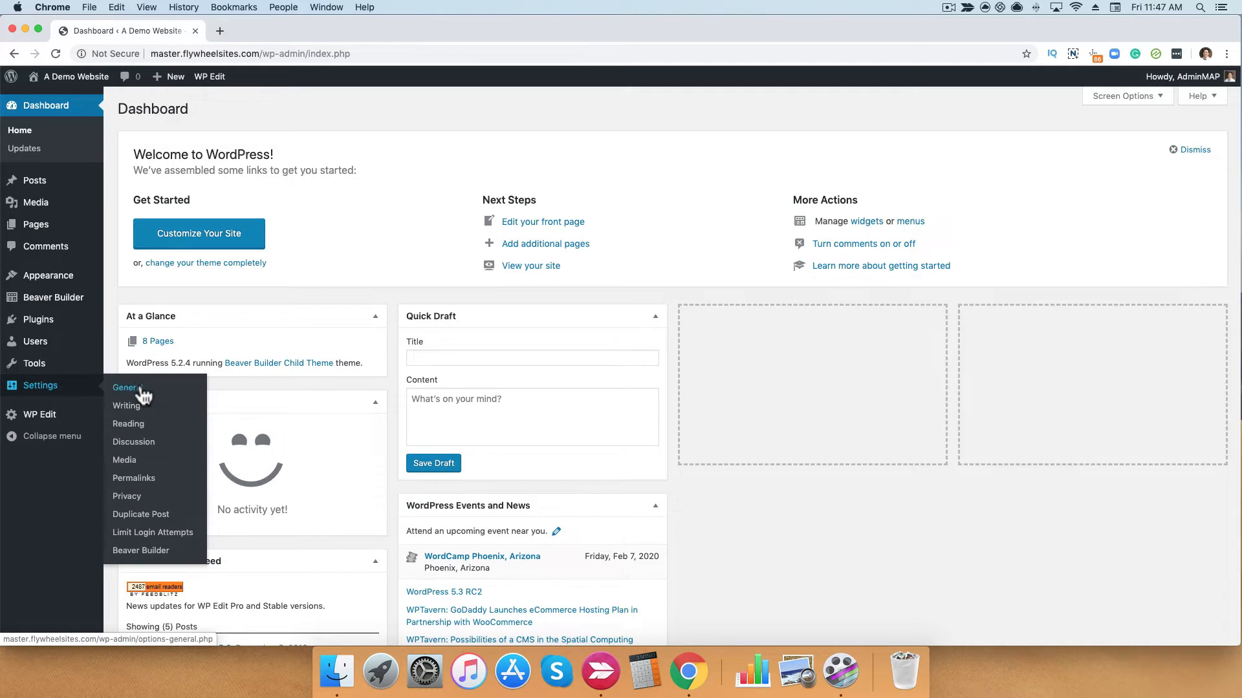
{"action": "mouse_move", "coordinate": [141, 550]}
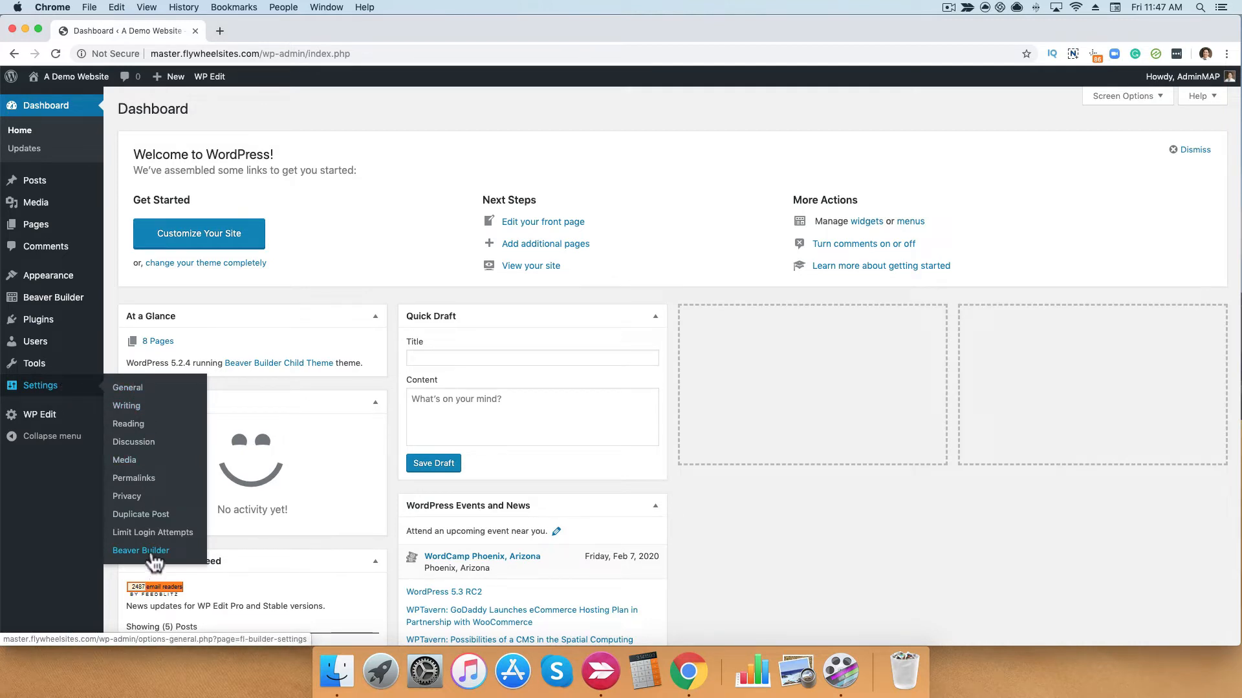
Go to the Beaver Builder page under Settings in the admin sidebar.
{"action": "left_click", "coordinate": [141, 550]}
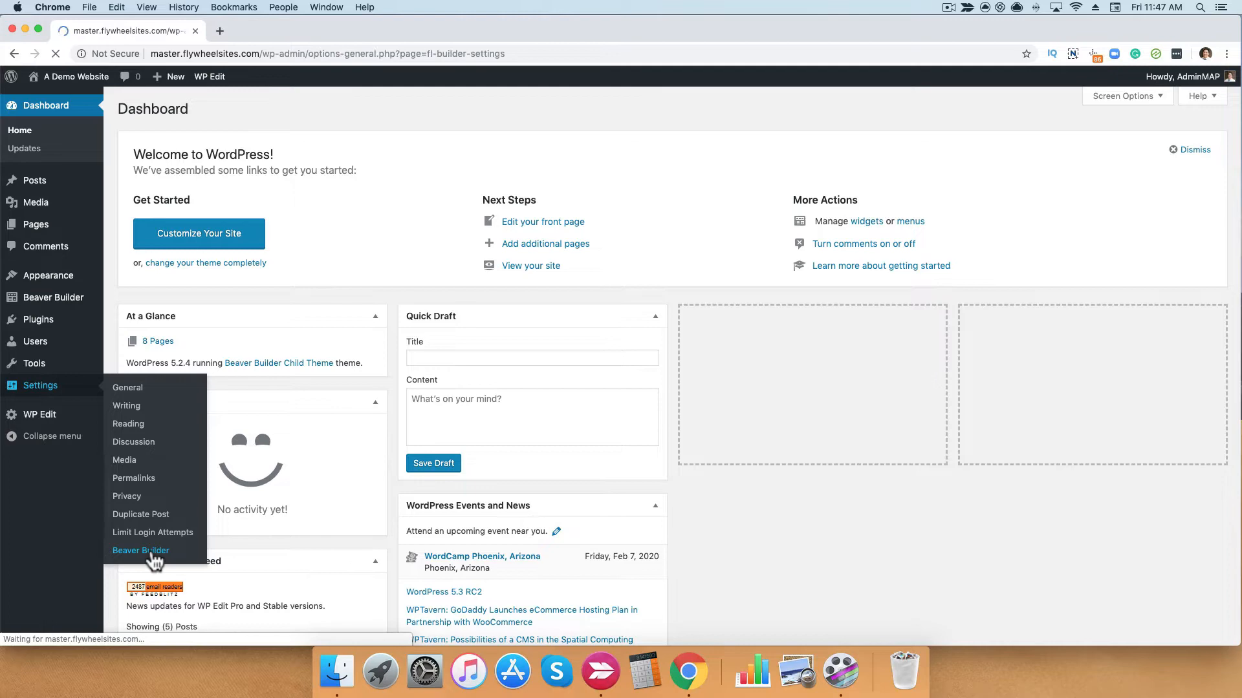
Skim the Welcome tab, then view License showing an active Updates & Support subscription.
{"action": "left_click", "coordinate": [141, 550]}
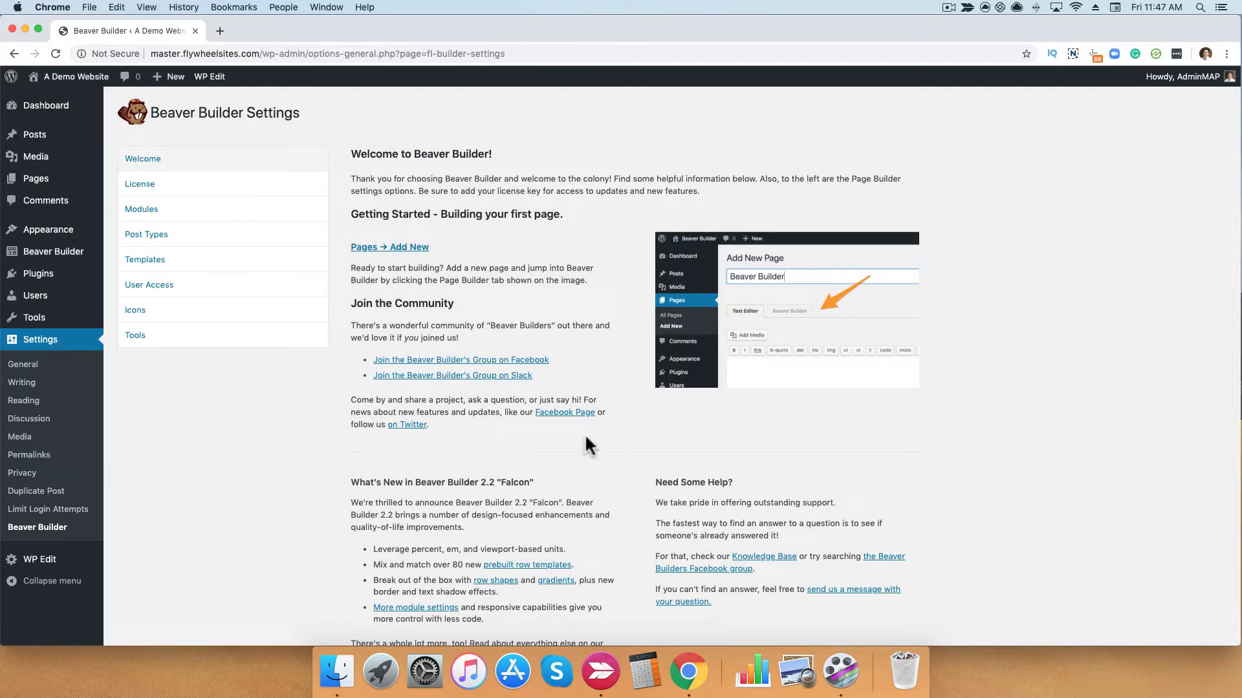
{"action": "mouse_move", "coordinate": [550, 387]}
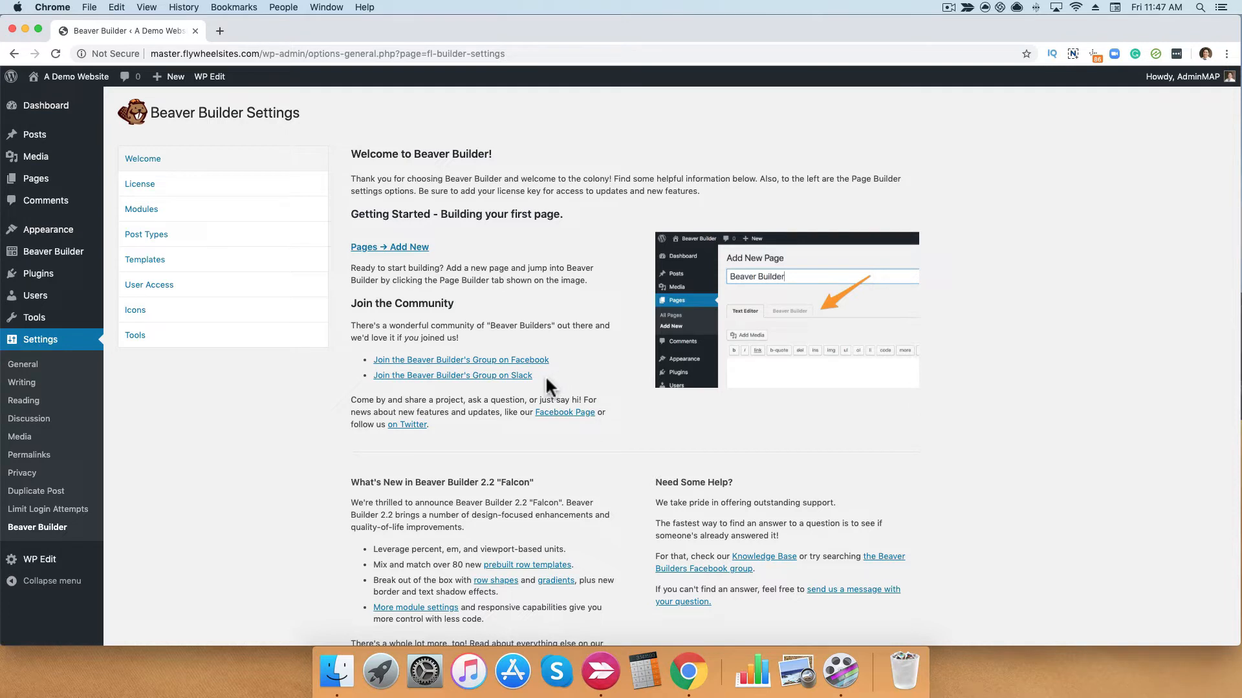
{"action": "scroll", "scroll_direction": "down", "scroll_amount": 3}
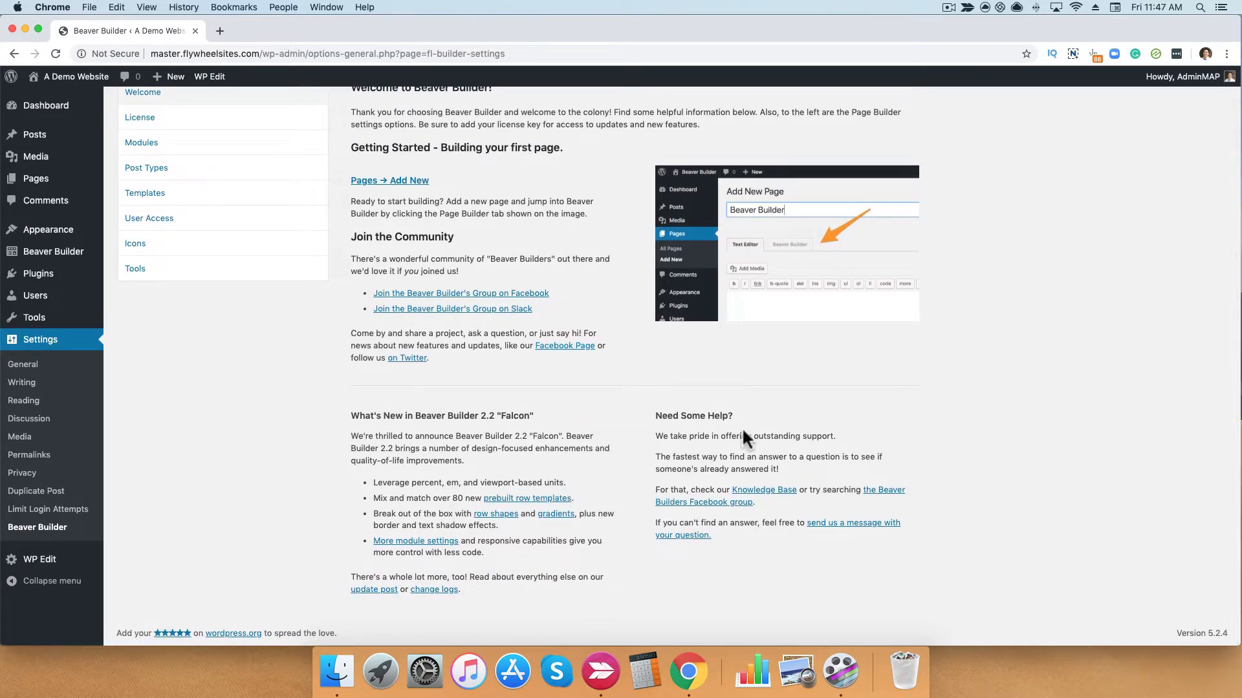
{"action": "scroll", "scroll_direction": "up", "scroll_amount": 3}
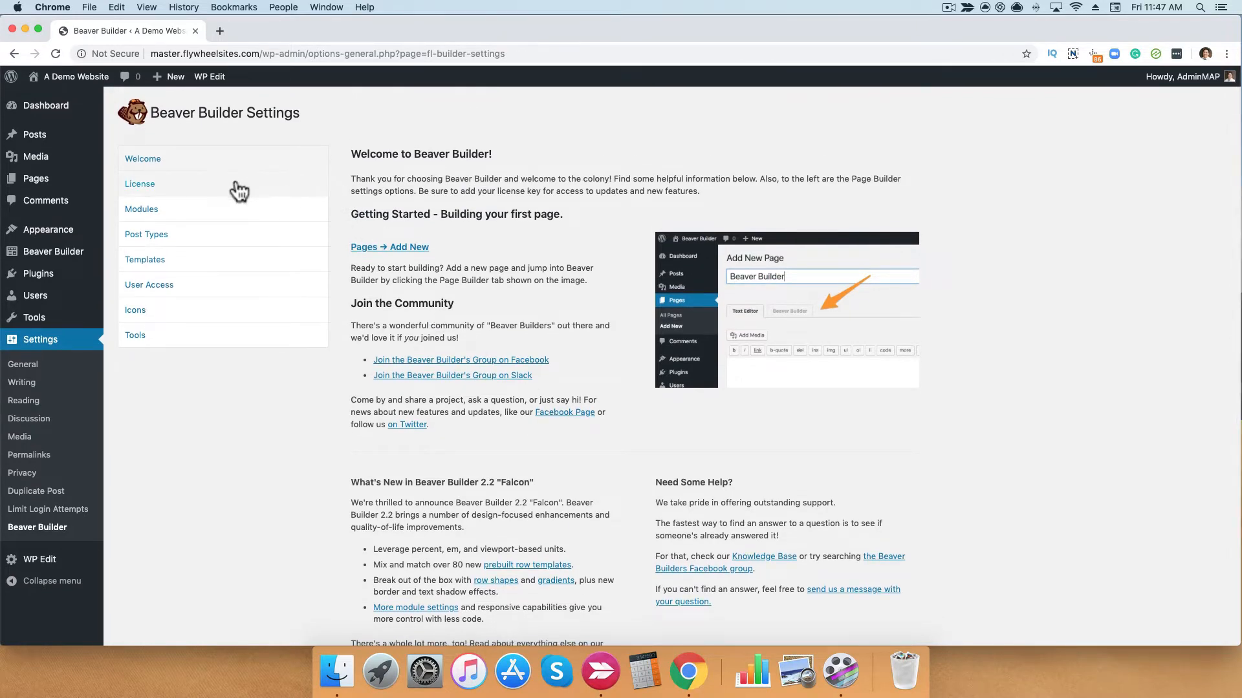
{"action": "left_click", "coordinate": [140, 184]}
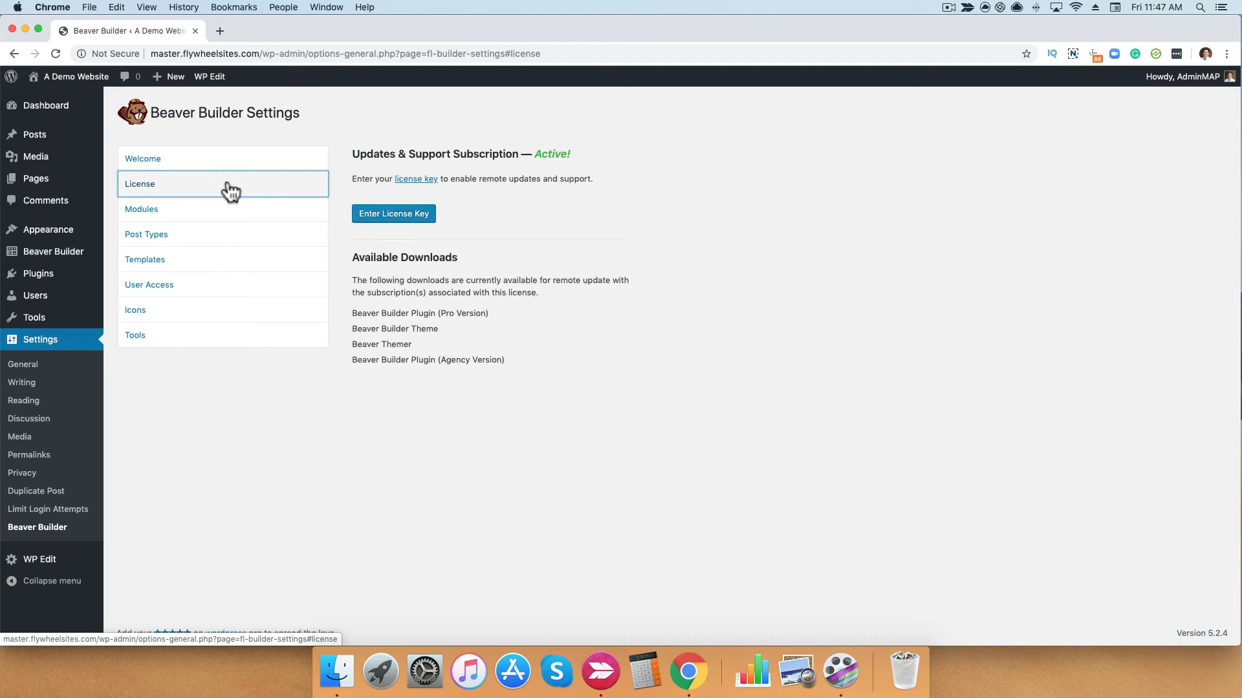
{"action": "mouse_move", "coordinate": [349, 208]}
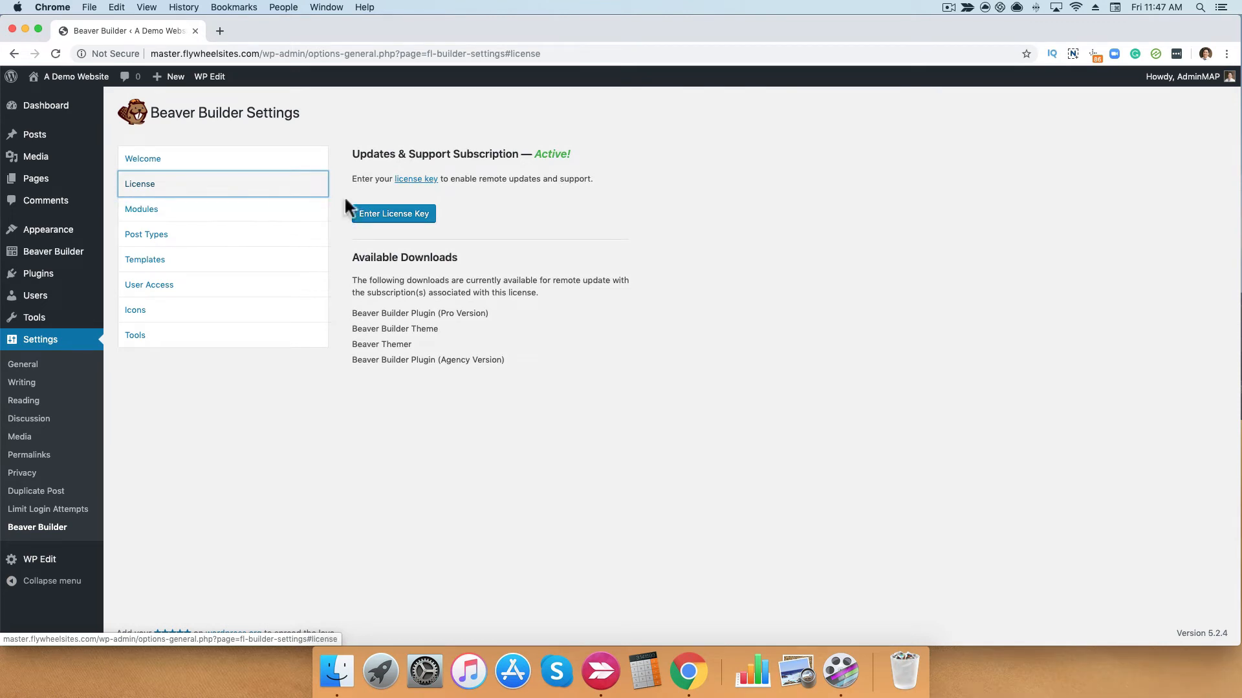
{"action": "mouse_move", "coordinate": [261, 222]}
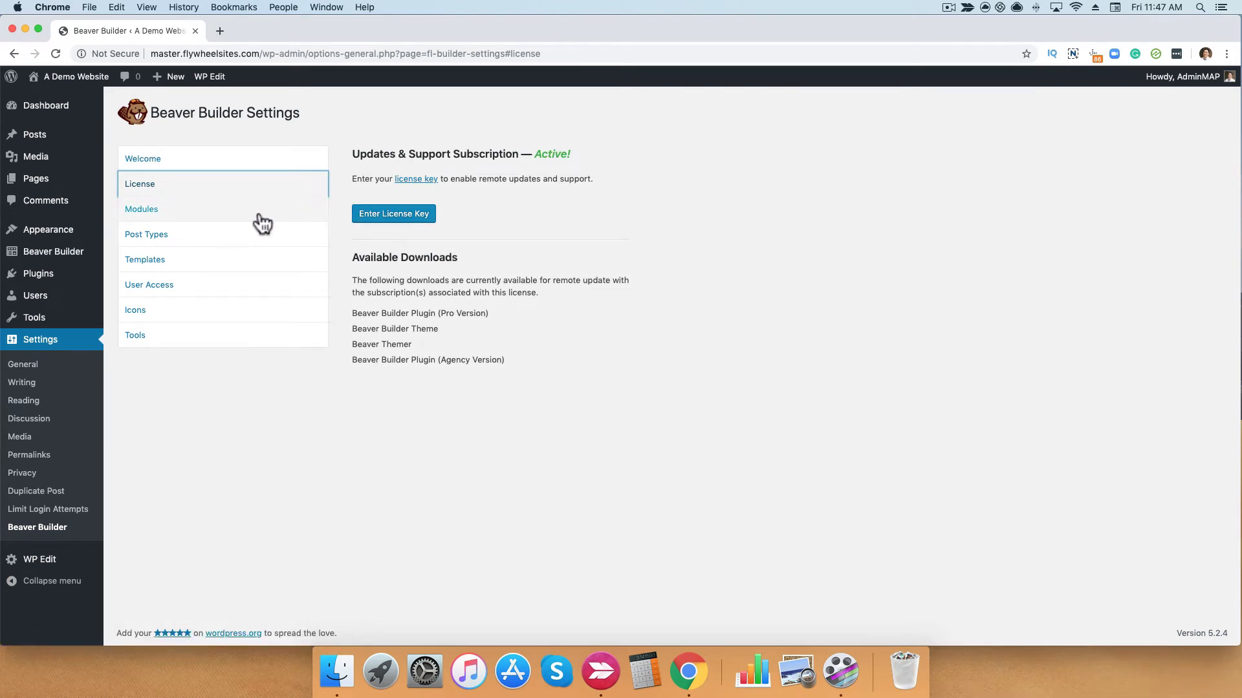
Review the Modules tab with every module enabled and save the module settings.
{"action": "left_click", "coordinate": [141, 209]}
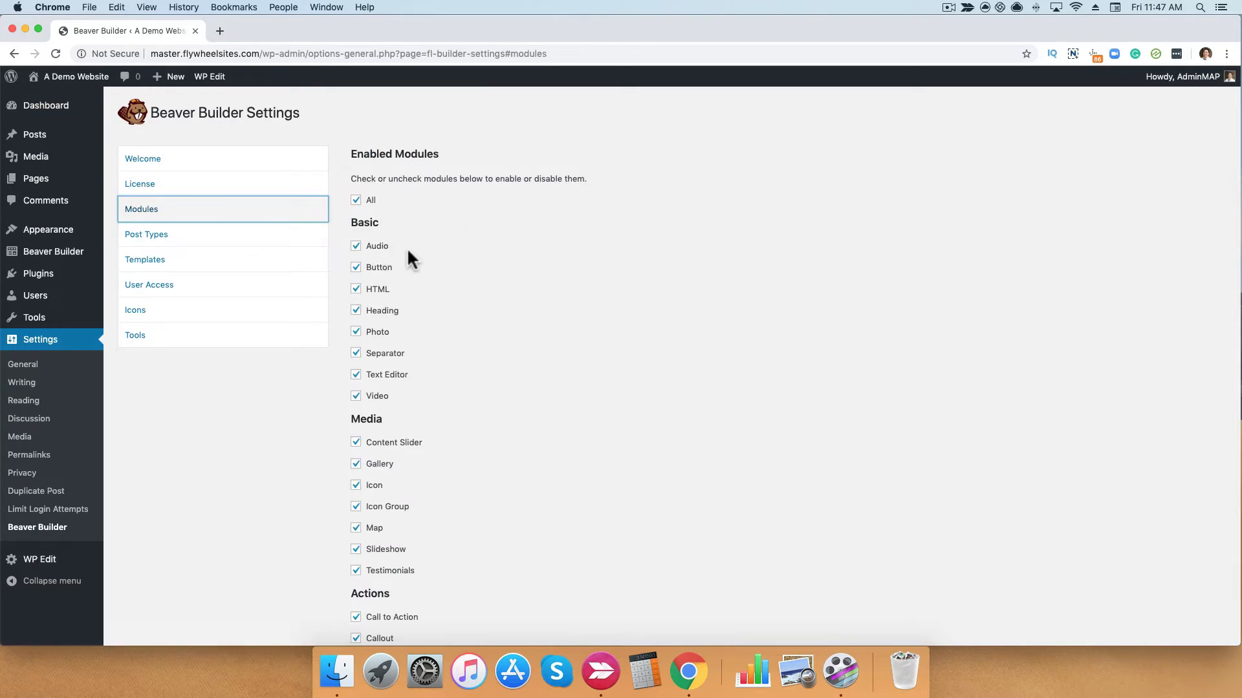
{"action": "mouse_move", "coordinate": [407, 265]}
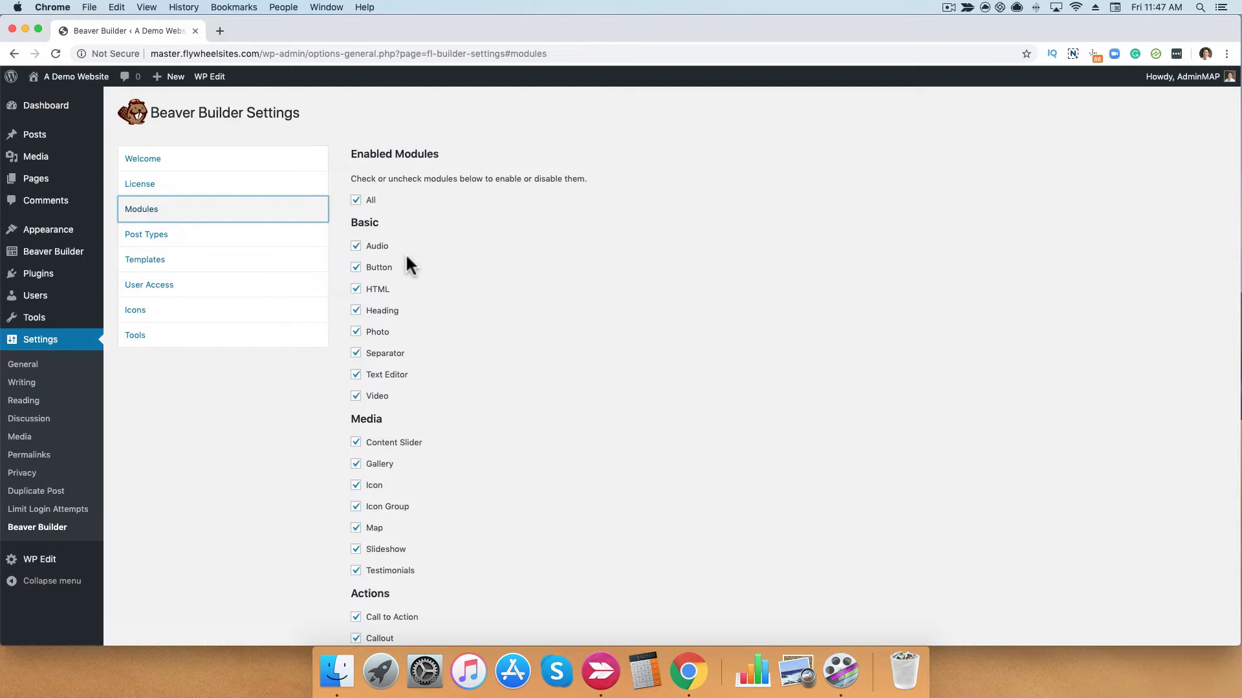
{"action": "mouse_move", "coordinate": [357, 260]}
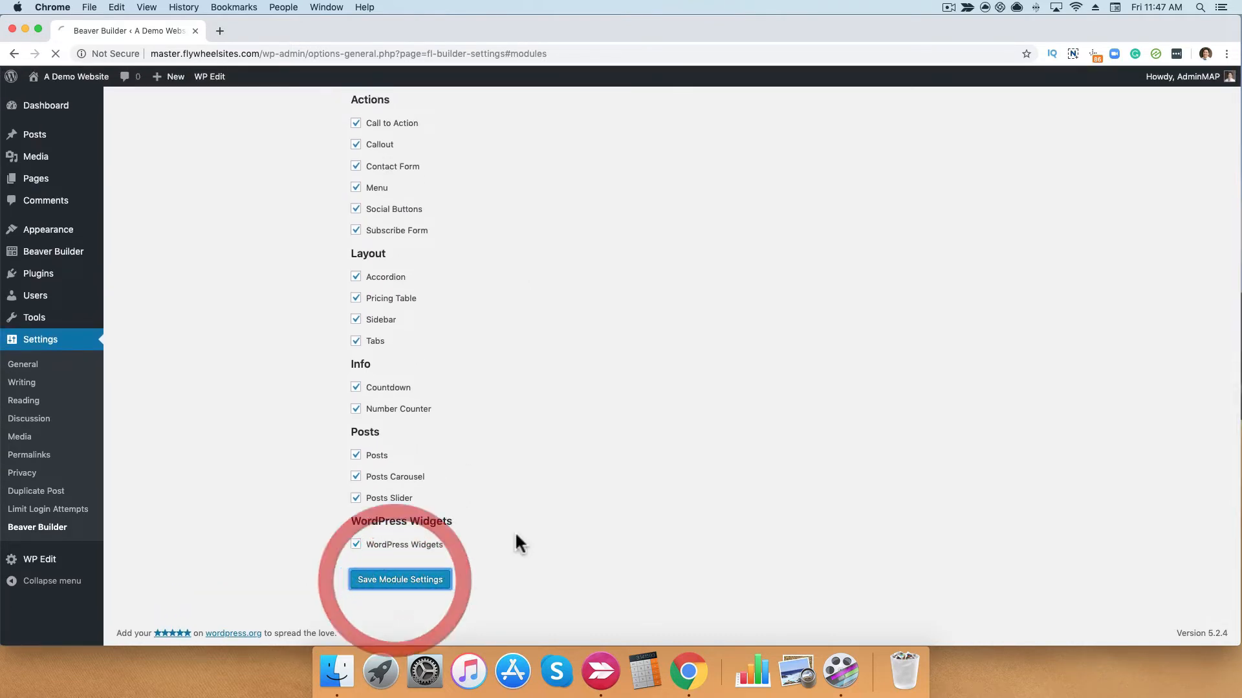
{"action": "left_click", "coordinate": [400, 580]}
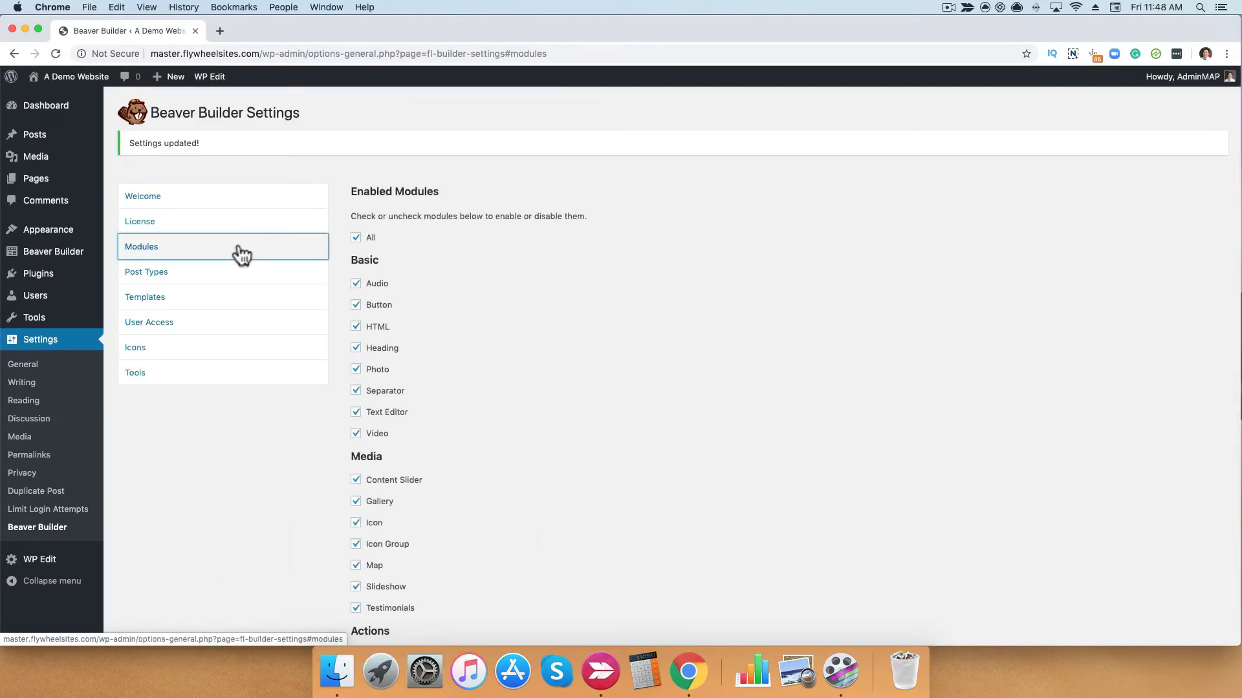
Check Post Types: Pages enabled for the builder, Posts disabled.
{"action": "left_click", "coordinate": [147, 271]}
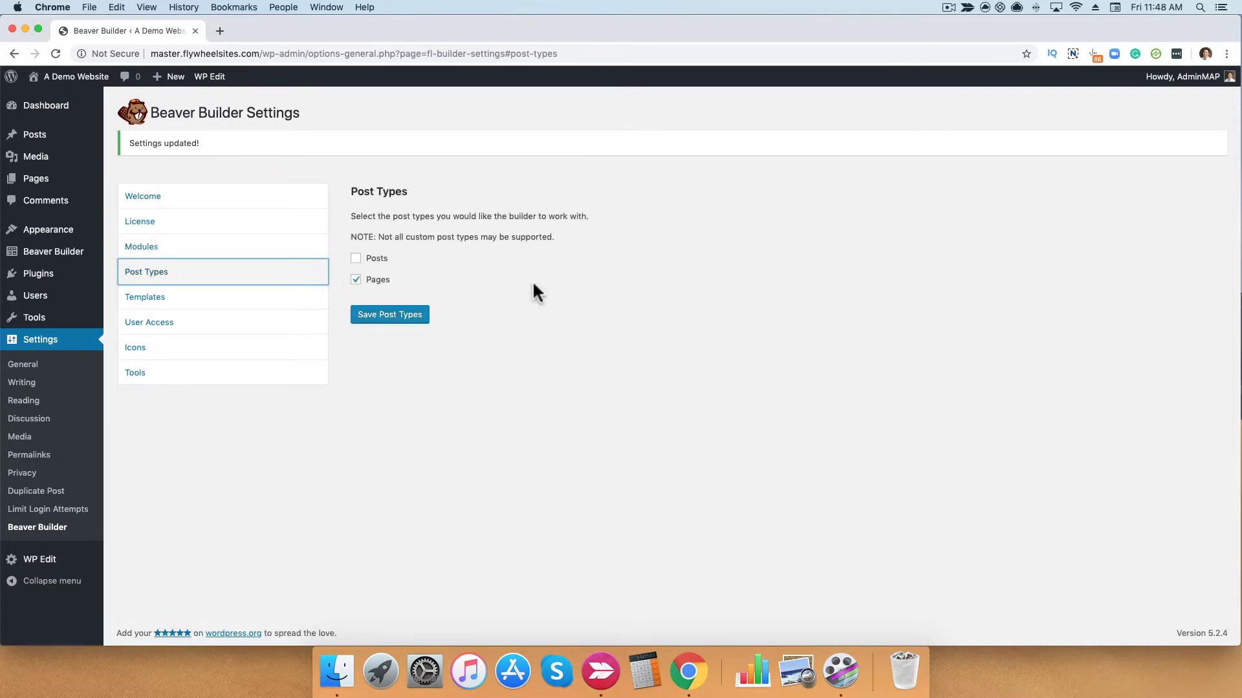
{"action": "mouse_move", "coordinate": [596, 286]}
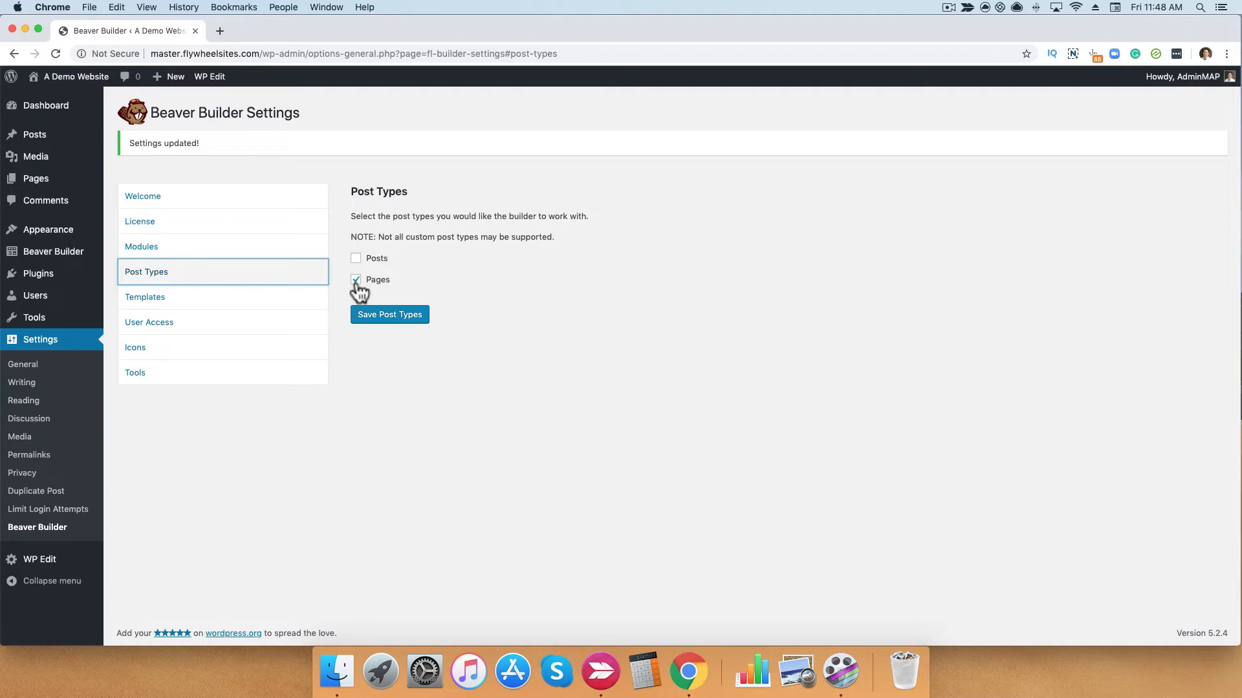
Keep Enable All Templates selected in the Templates tab and save template settings.
{"action": "left_click", "coordinate": [145, 297]}
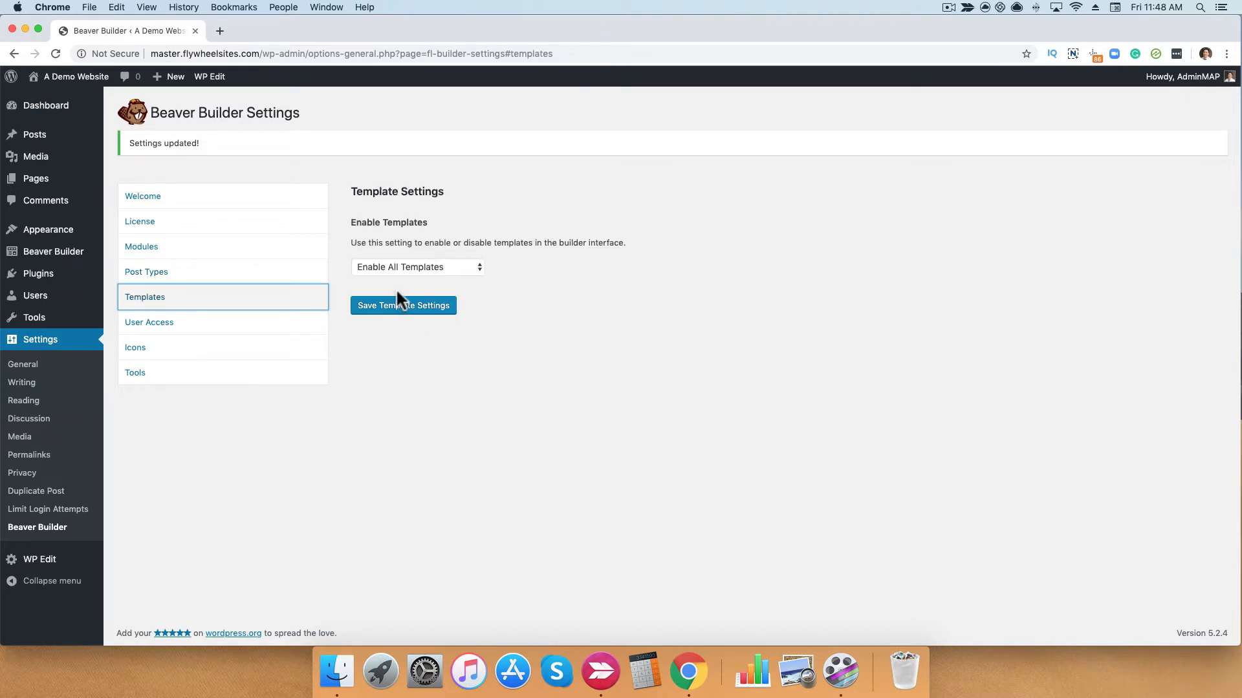
{"action": "mouse_move", "coordinate": [430, 276]}
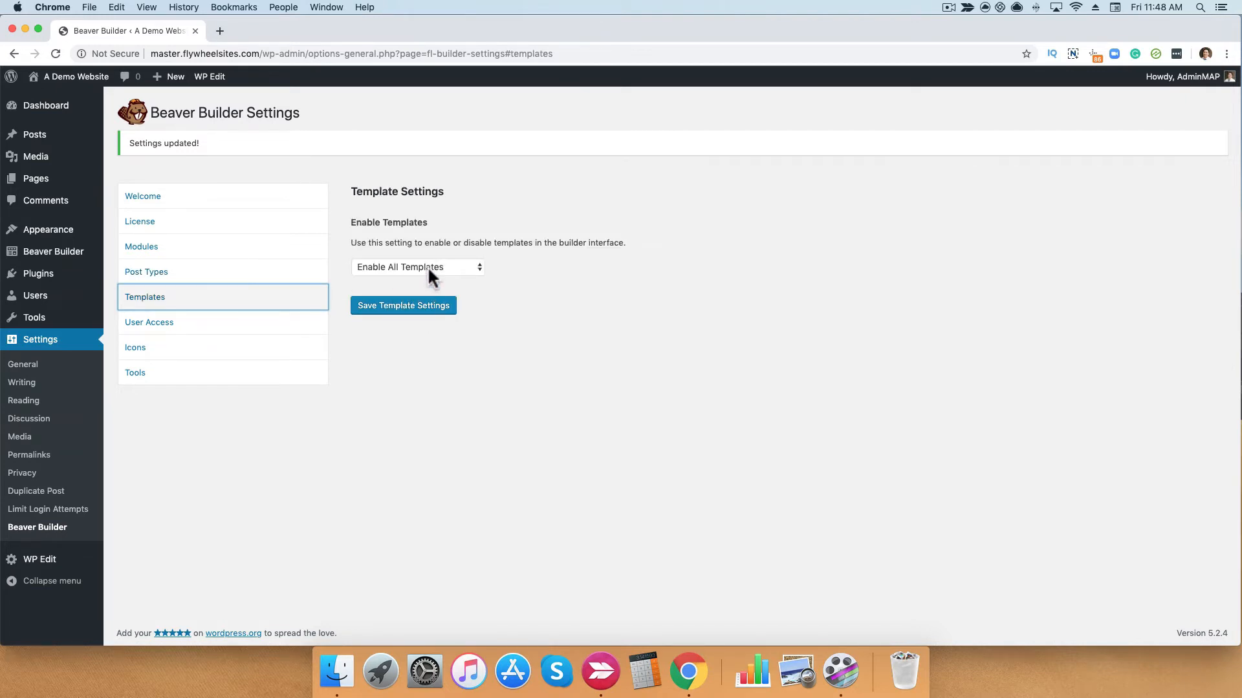
{"action": "left_click", "coordinate": [417, 267]}
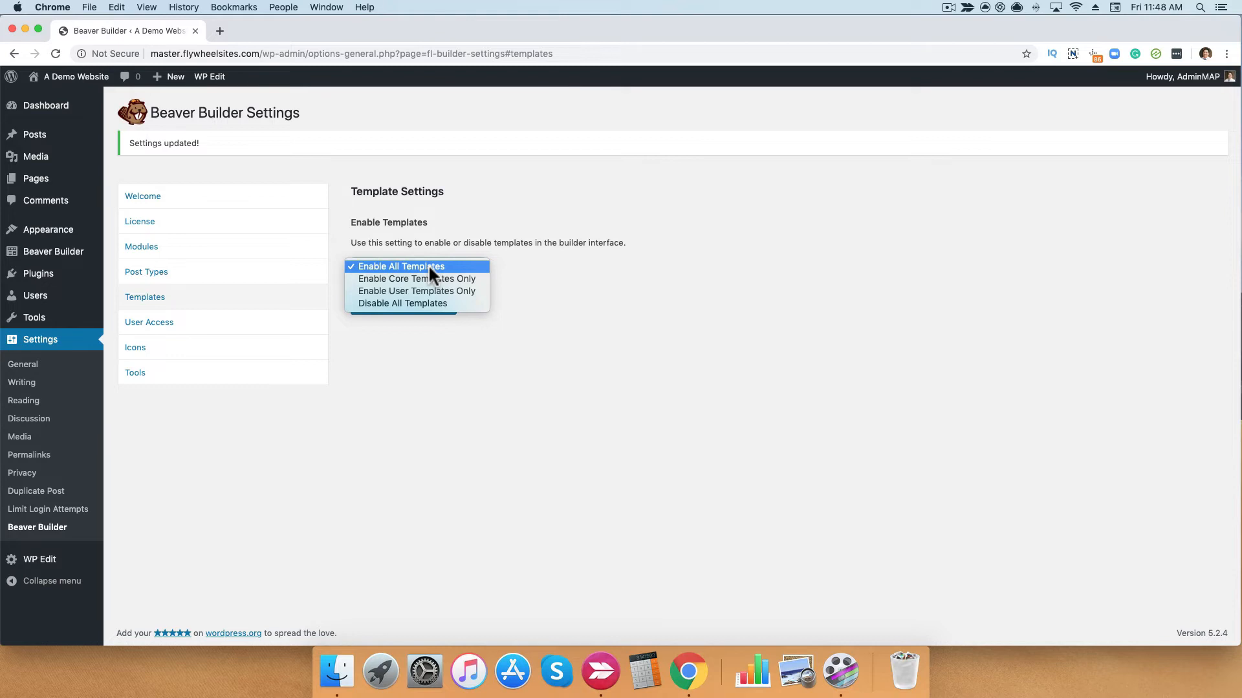
{"action": "mouse_move", "coordinate": [396, 275]}
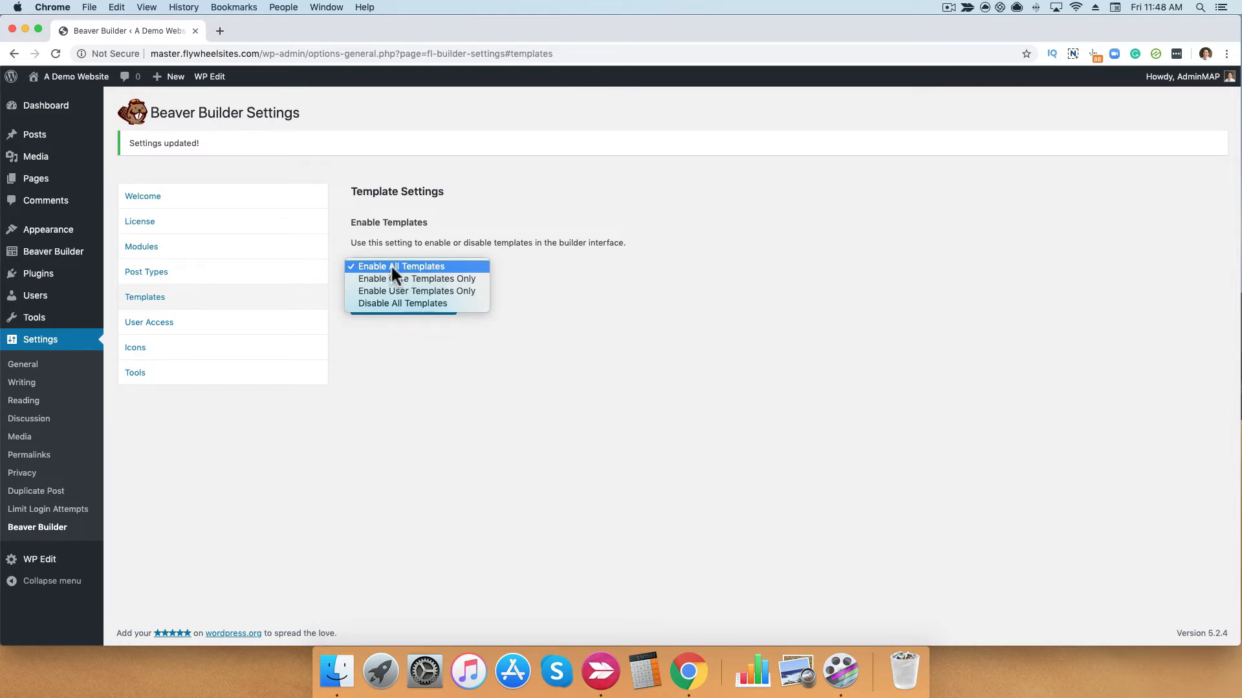
{"action": "left_click", "coordinate": [401, 266]}
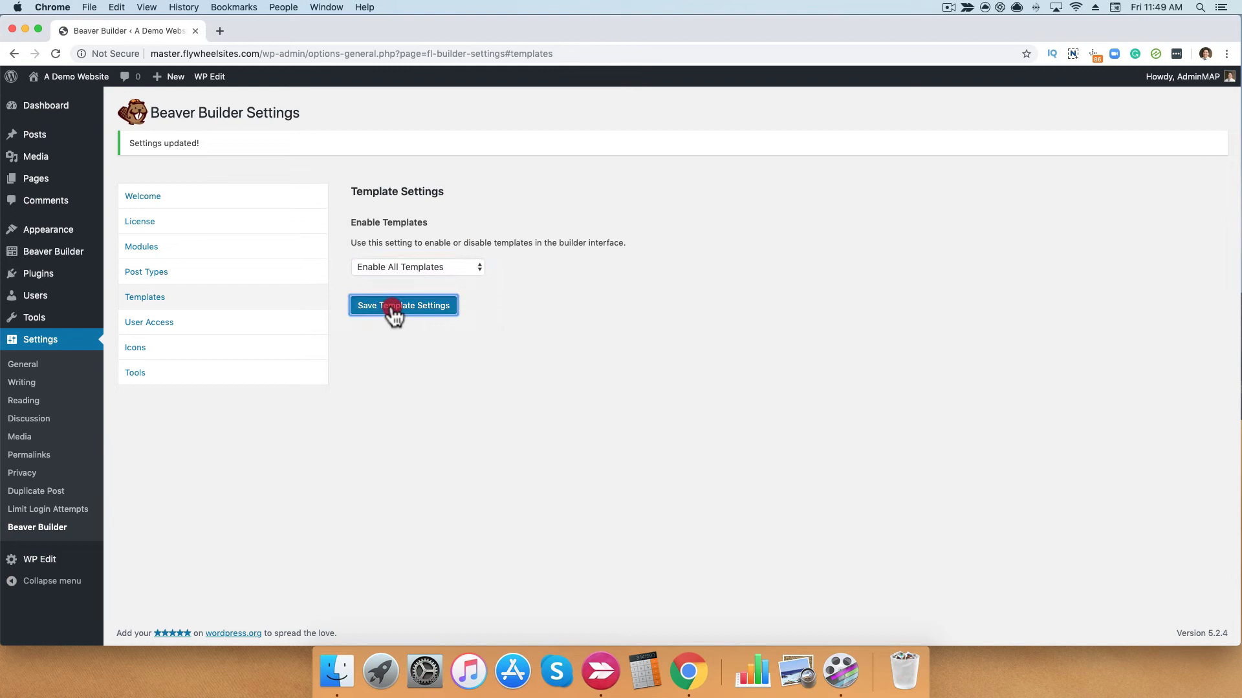
{"action": "mouse_move", "coordinate": [287, 302]}
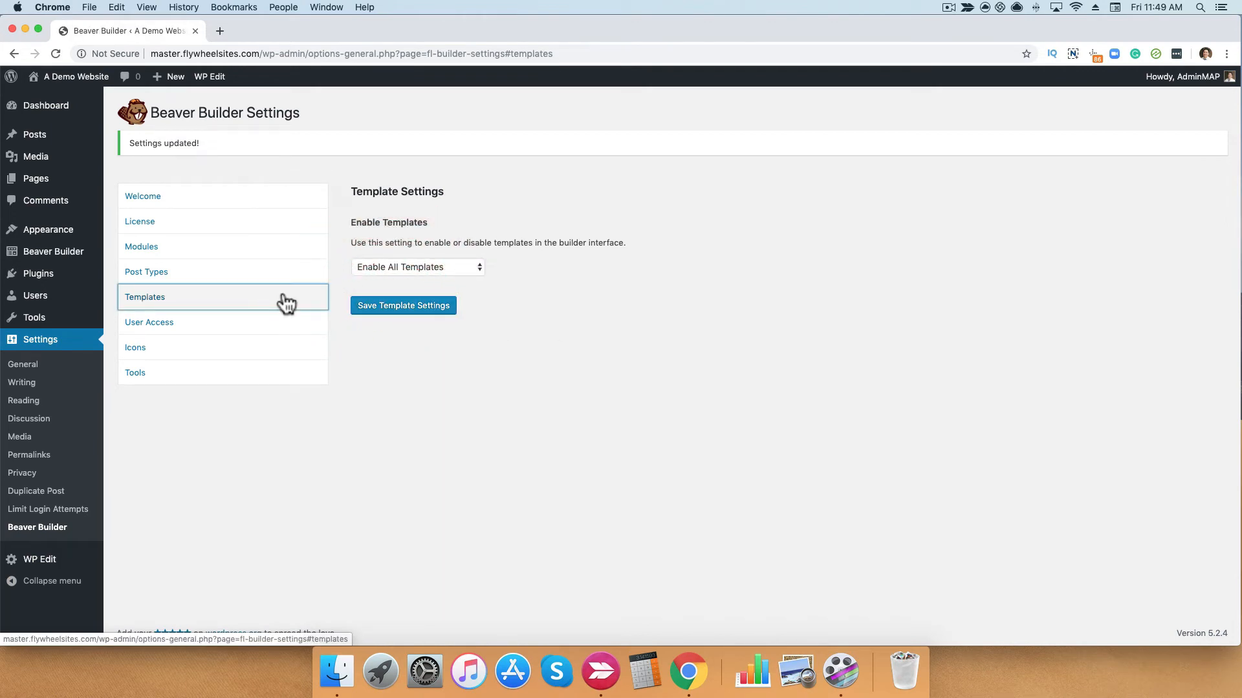
Review the User Access Frontend and Admin role fields, then view Icon Settings.
{"action": "left_click", "coordinate": [149, 322]}
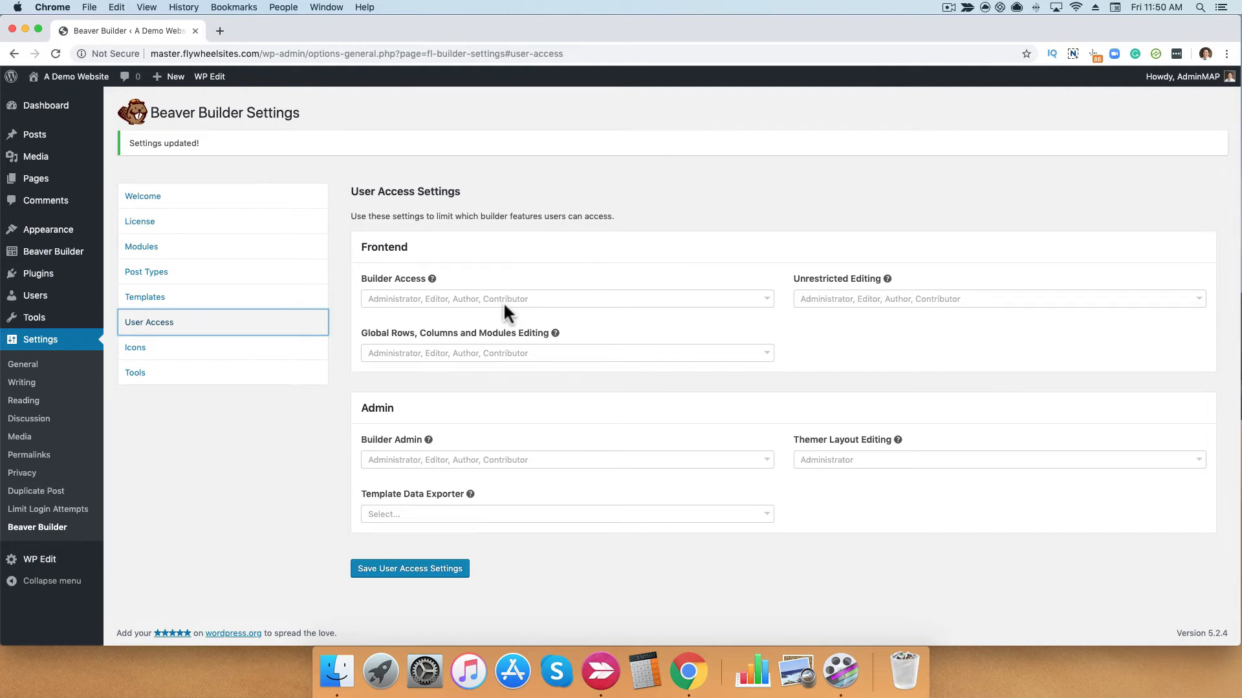
{"action": "mouse_move", "coordinate": [431, 309]}
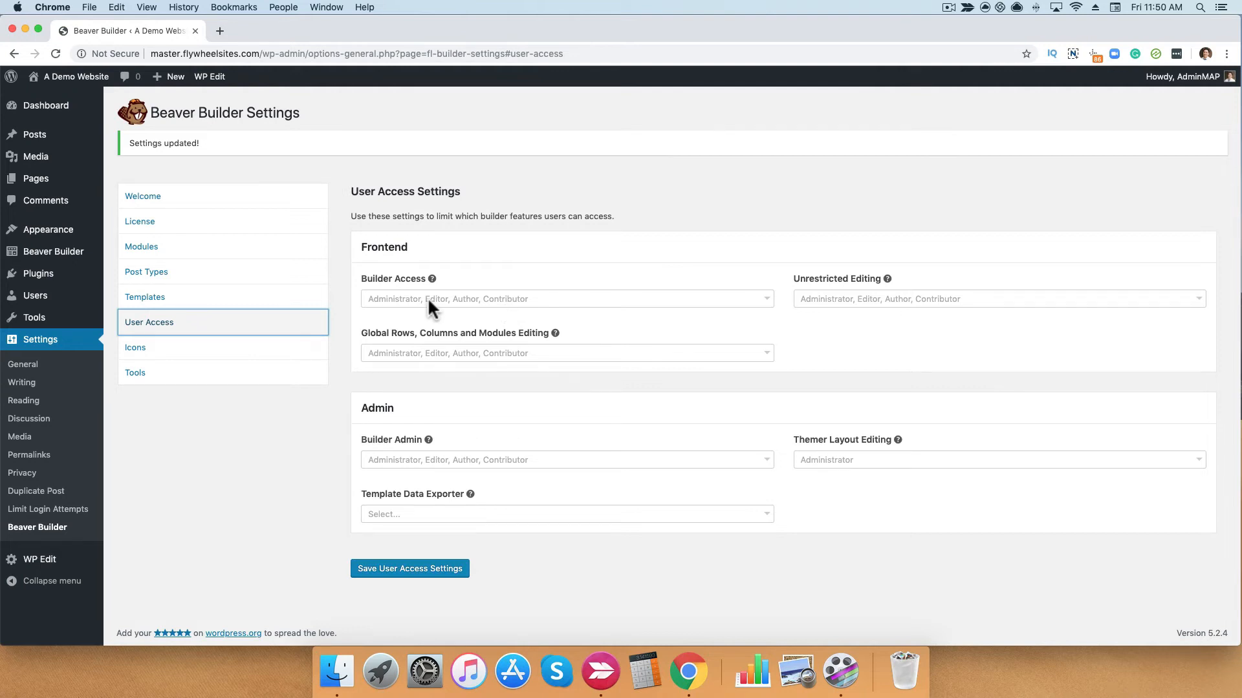
{"action": "left_click", "coordinate": [134, 348]}
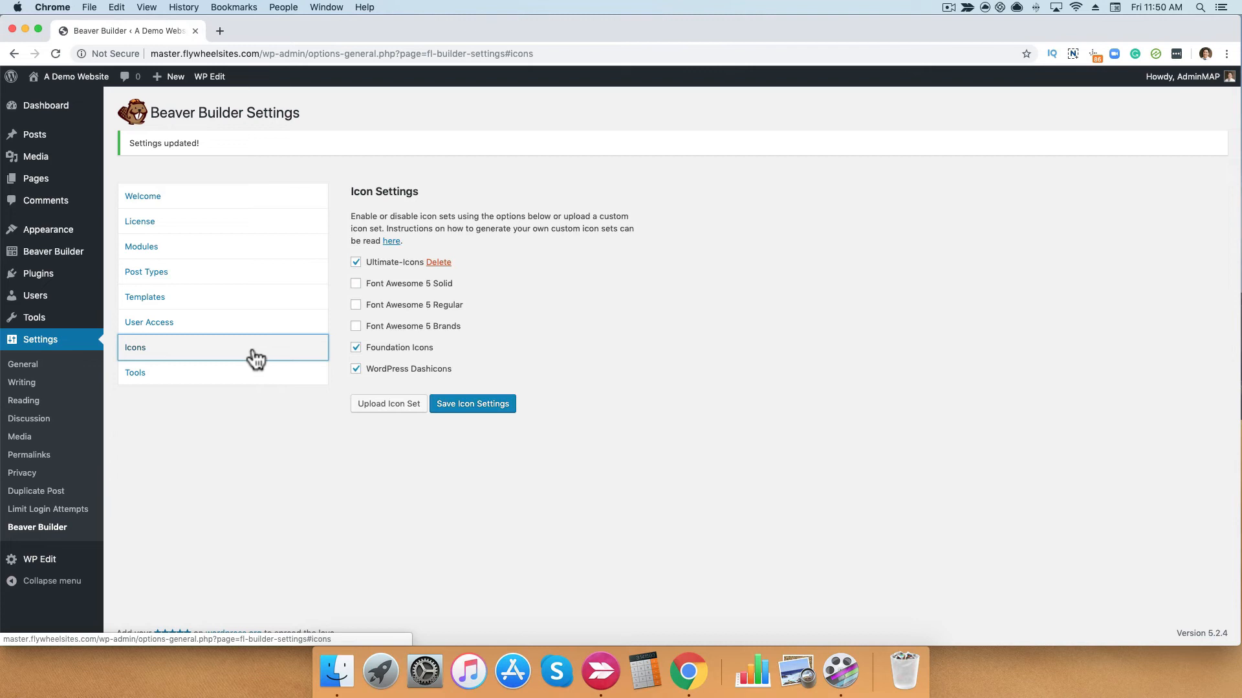
{"action": "mouse_move", "coordinate": [358, 289]}
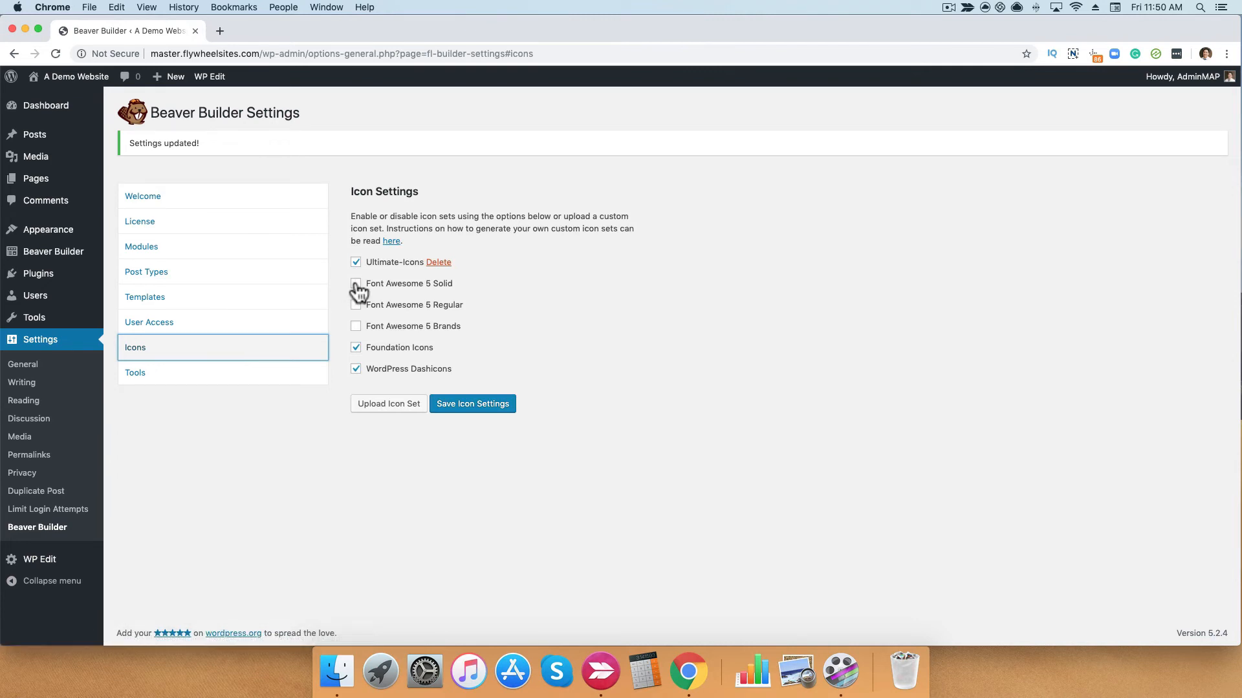
Toggle Font Awesome 5 Solid on and off, save icon settings unchanged, then view Tools.
{"action": "left_click", "coordinate": [355, 283]}
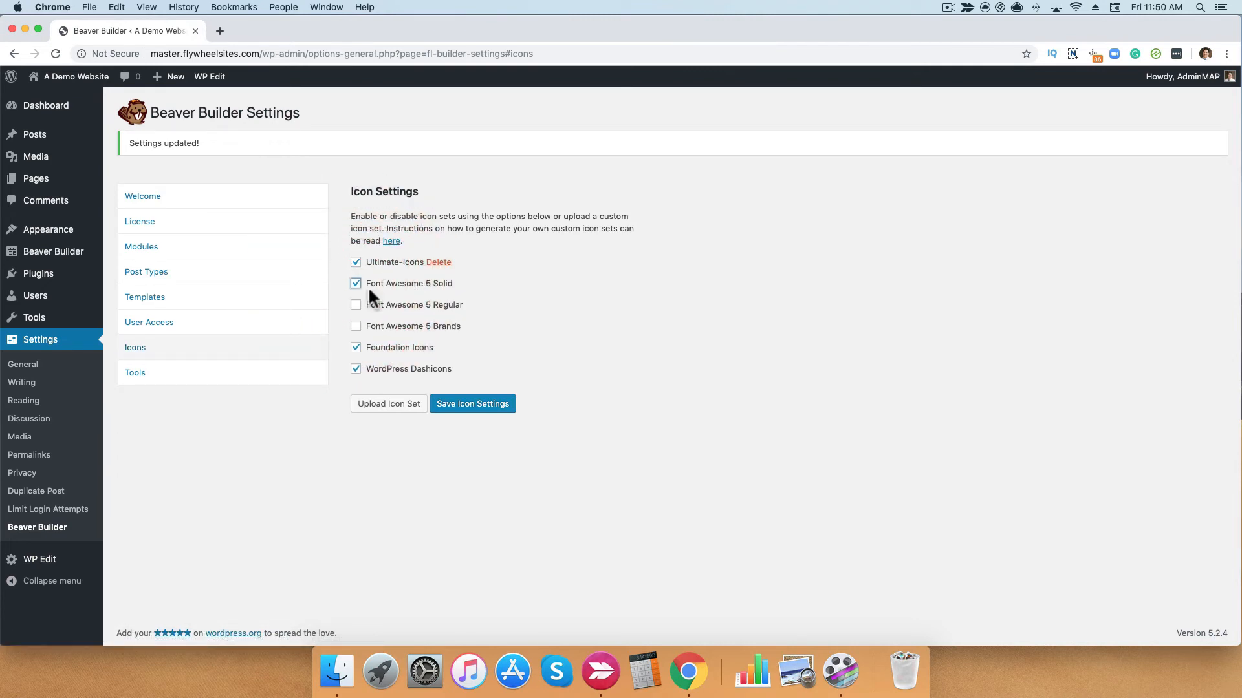
{"action": "left_click", "coordinate": [356, 283]}
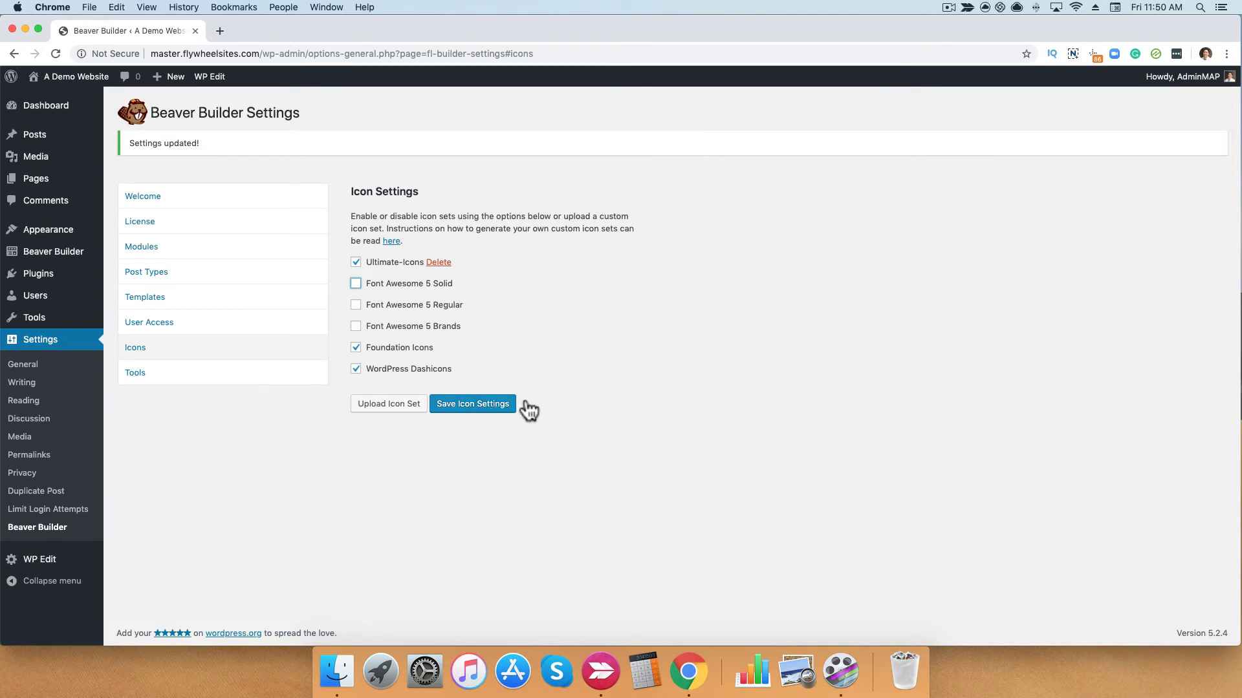
{"action": "left_click", "coordinate": [472, 403]}
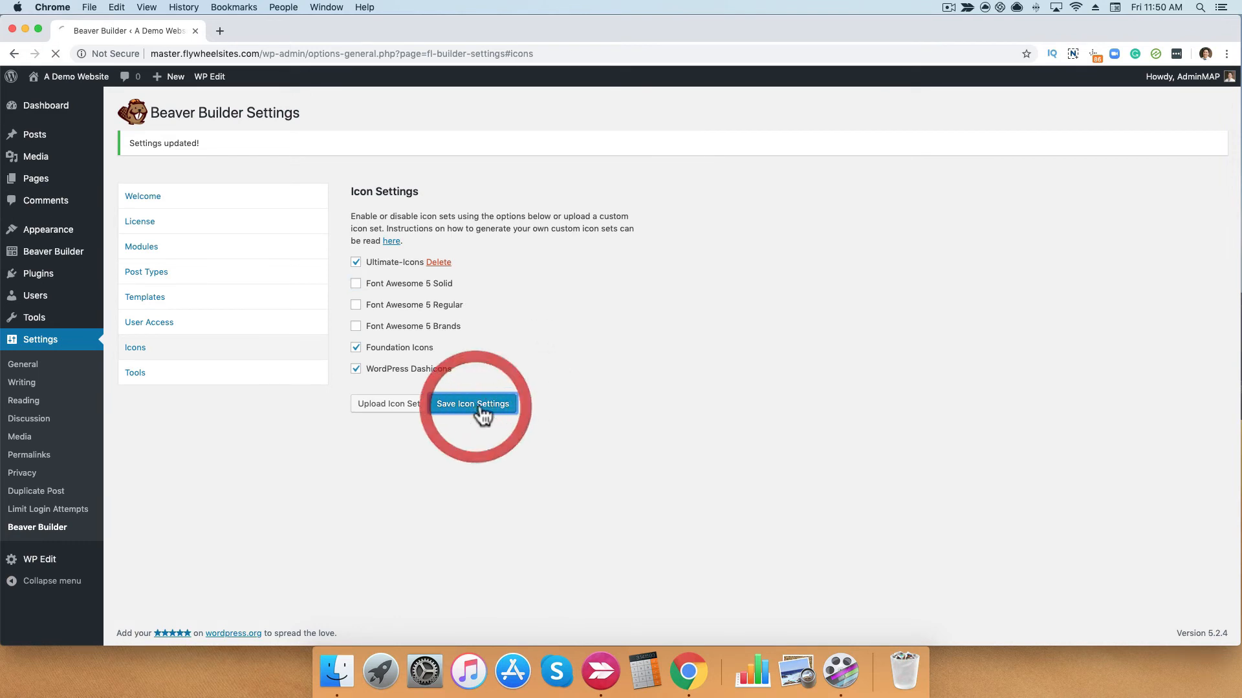
{"action": "left_click", "coordinate": [135, 372]}
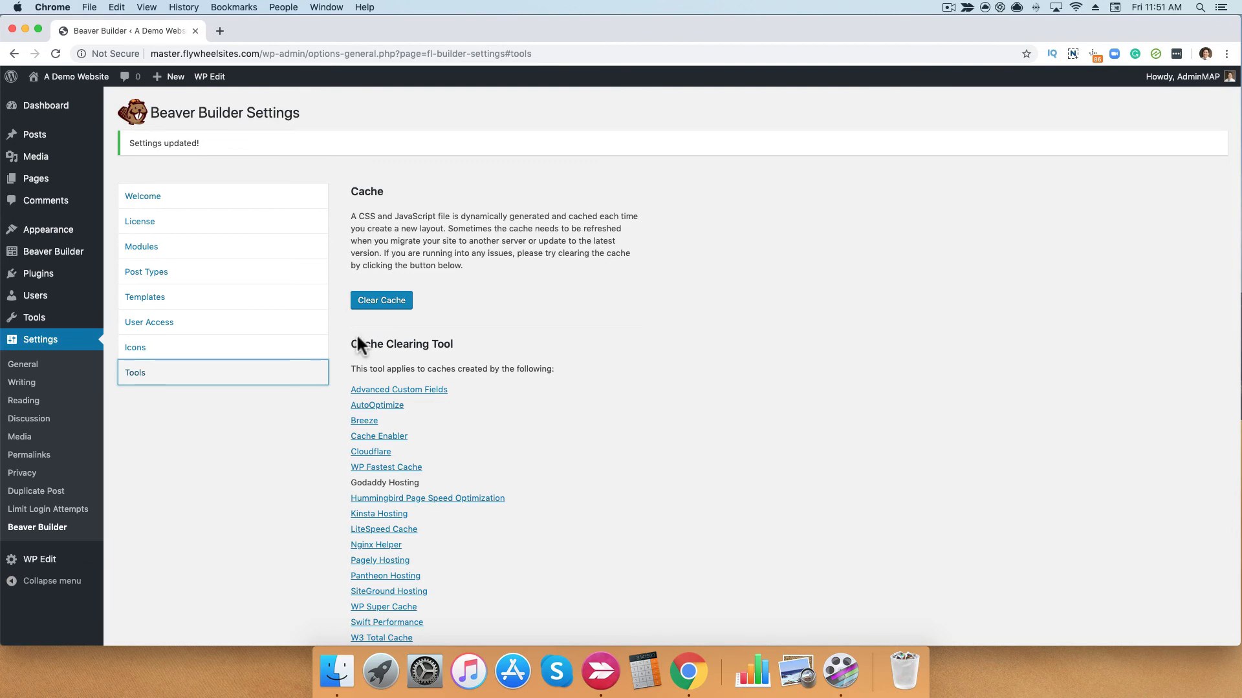
Scroll through the Tools cache, debug and uninstall options, then return to Welcome.
{"action": "scroll", "scroll_direction": "down", "scroll_amount": 3}
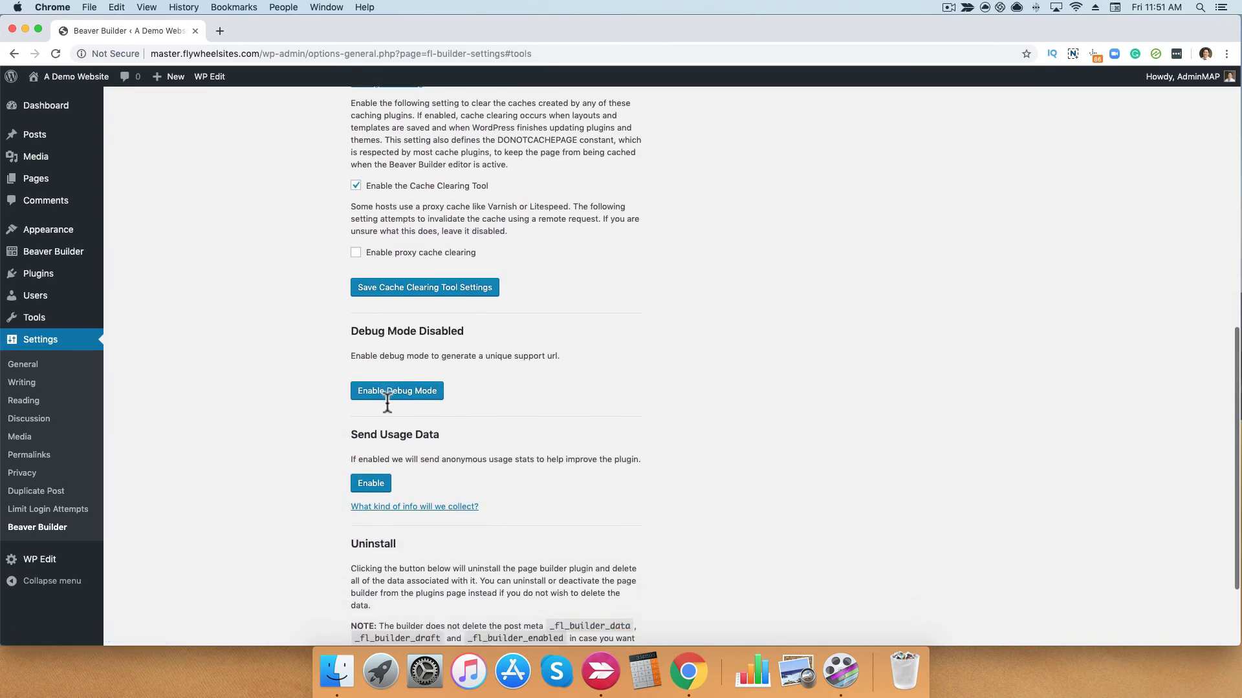
{"action": "scroll", "scroll_direction": "down", "scroll_amount": 3}
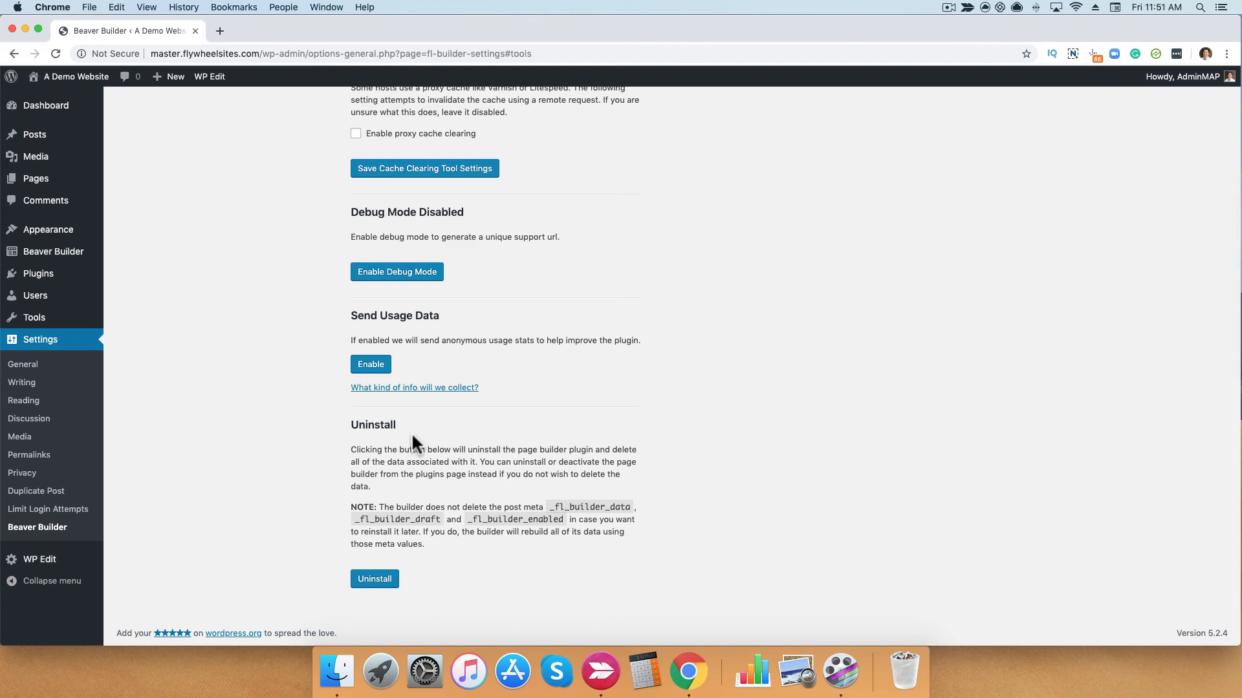
{"action": "left_click", "coordinate": [142, 195]}
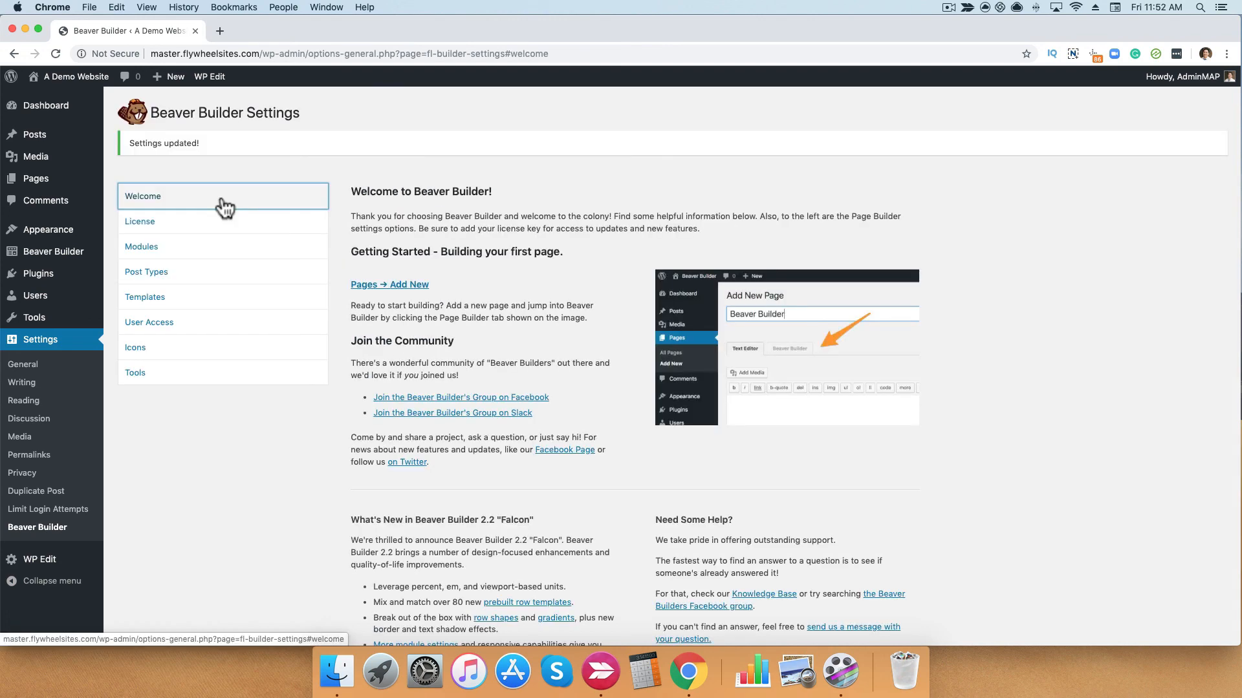